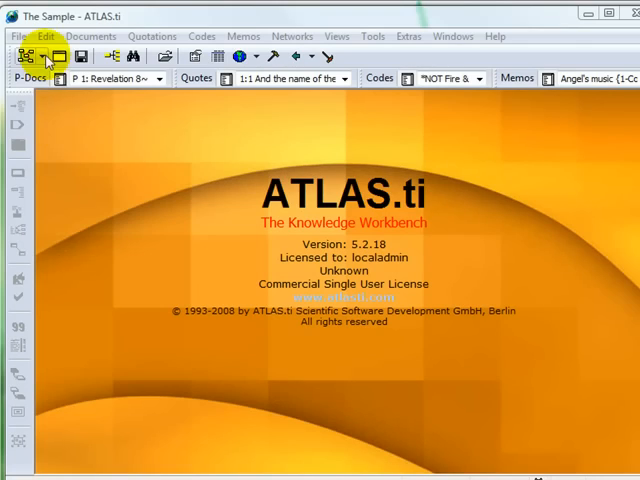
# - Open the 'Different node types' network view from the Network View Manager
pyautogui.click(57, 54)
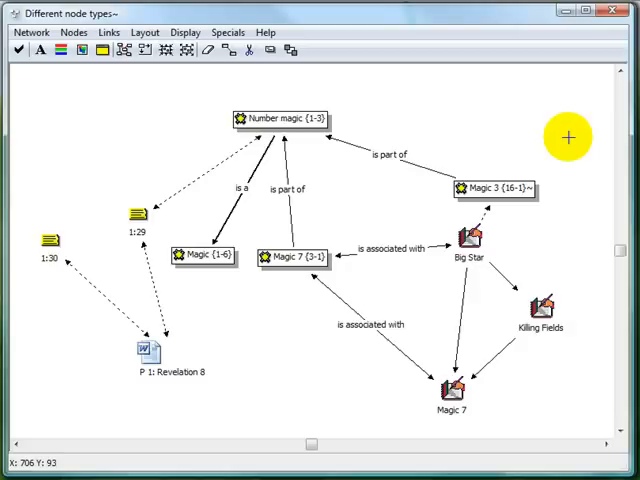
pyautogui.moveTo(355, 132)
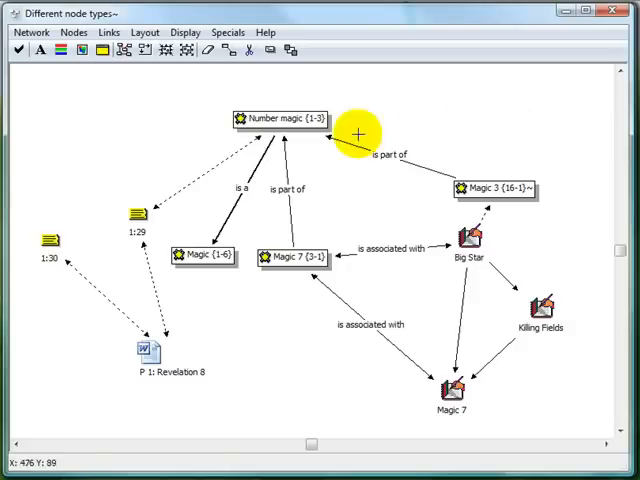
# - Move the Number magic {1-3} node up-left and show Undo Positioning in the Nodes menu
pyautogui.click(285, 120)
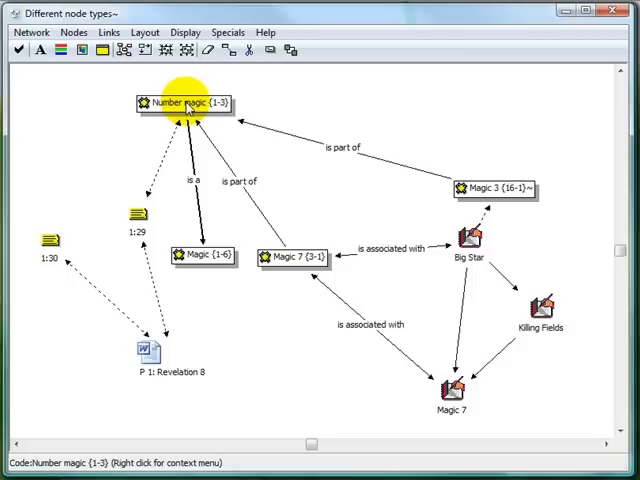
pyautogui.click(73, 32)
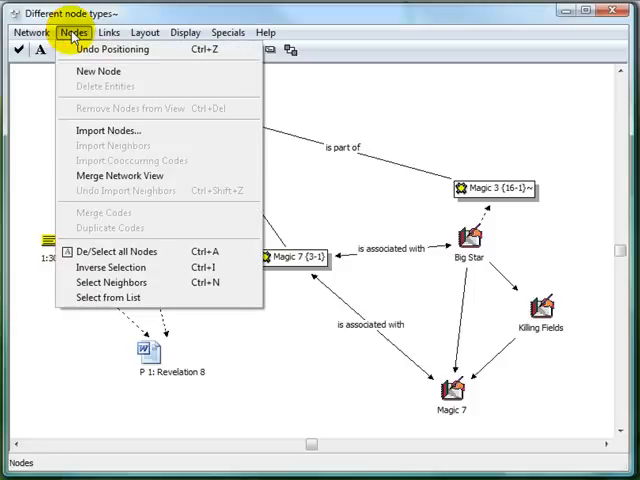